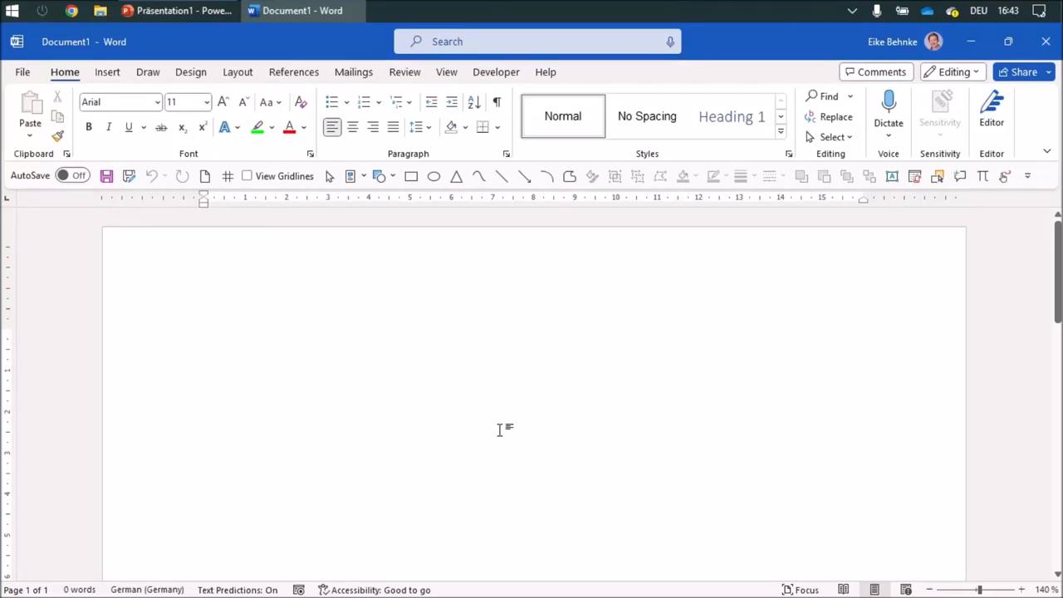
Show the drawing gridlines across the blank page and return to editing it.
click(205, 338)
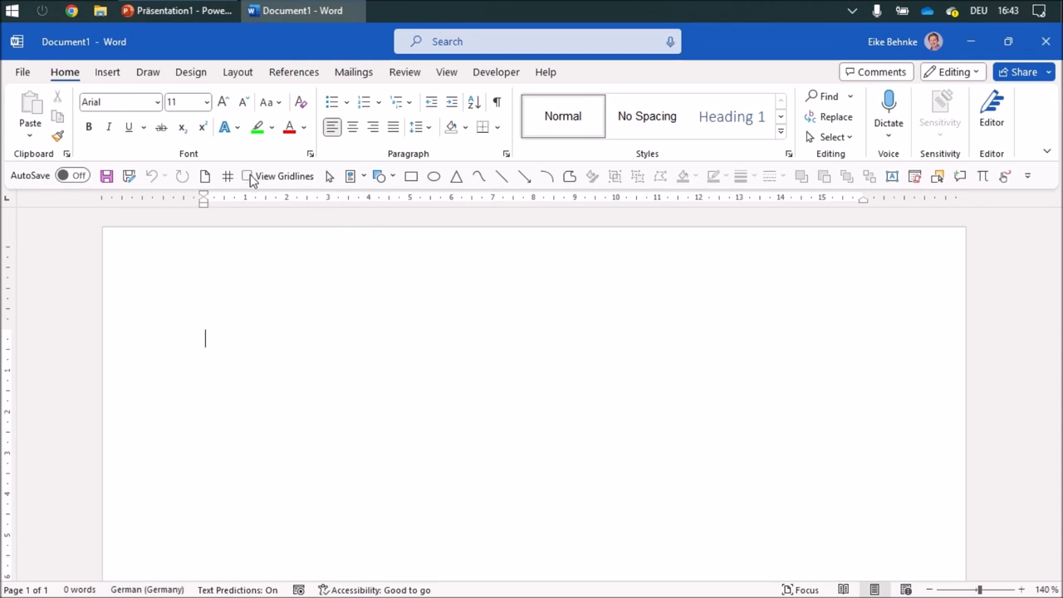
click(248, 176)
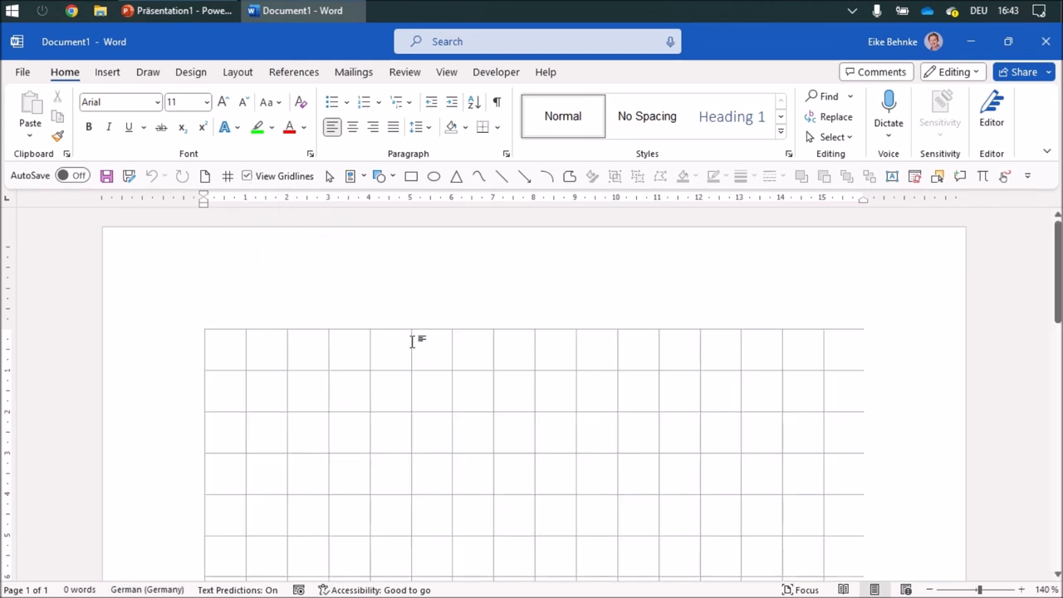
click(214, 340)
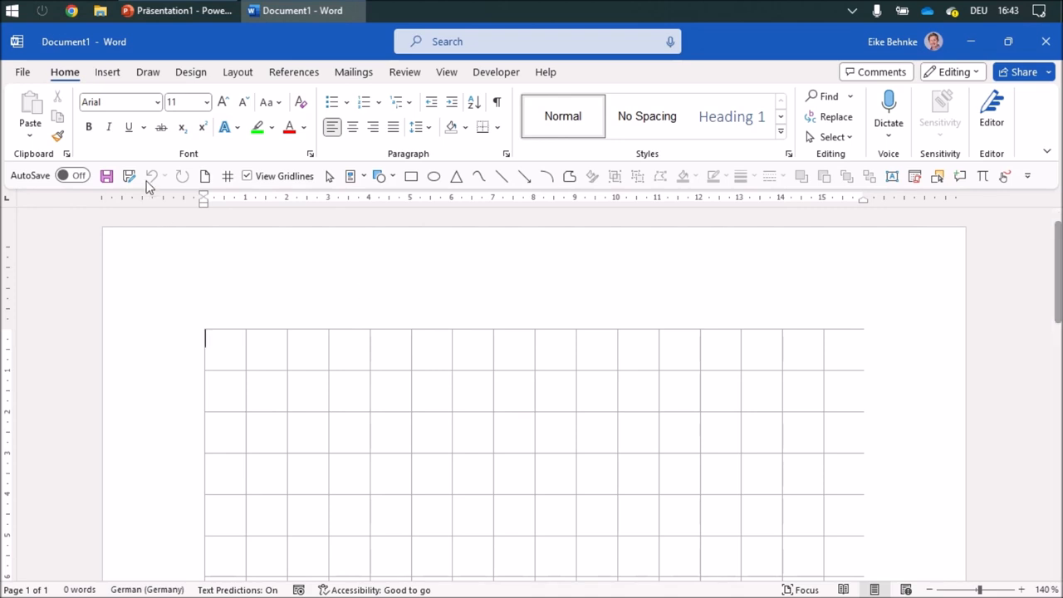
Save the document to the Desktop as 'milli' in Word 97-2003 Document format.
click(107, 176)
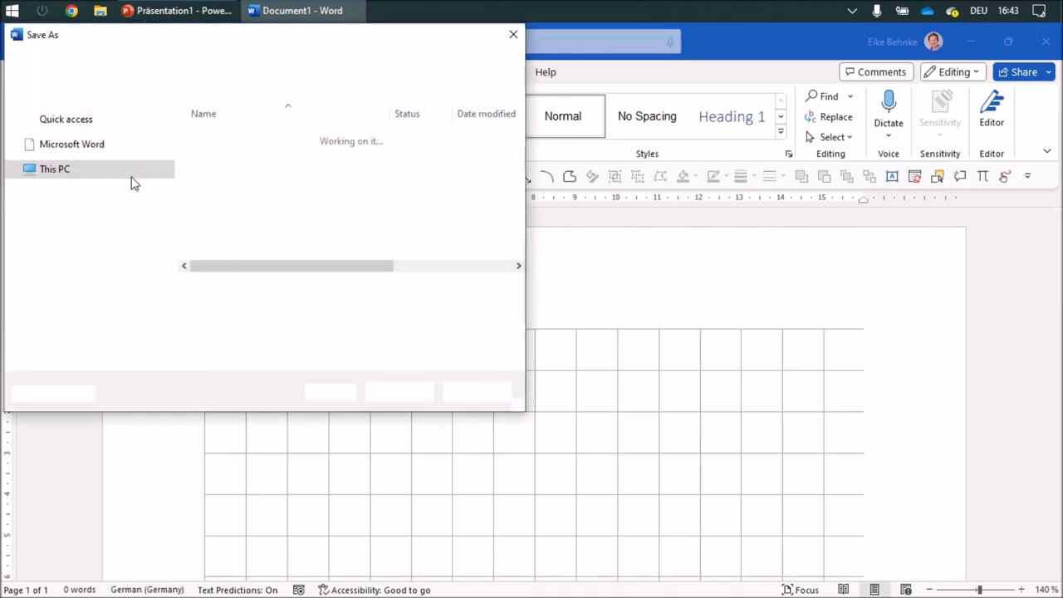
click(54, 169)
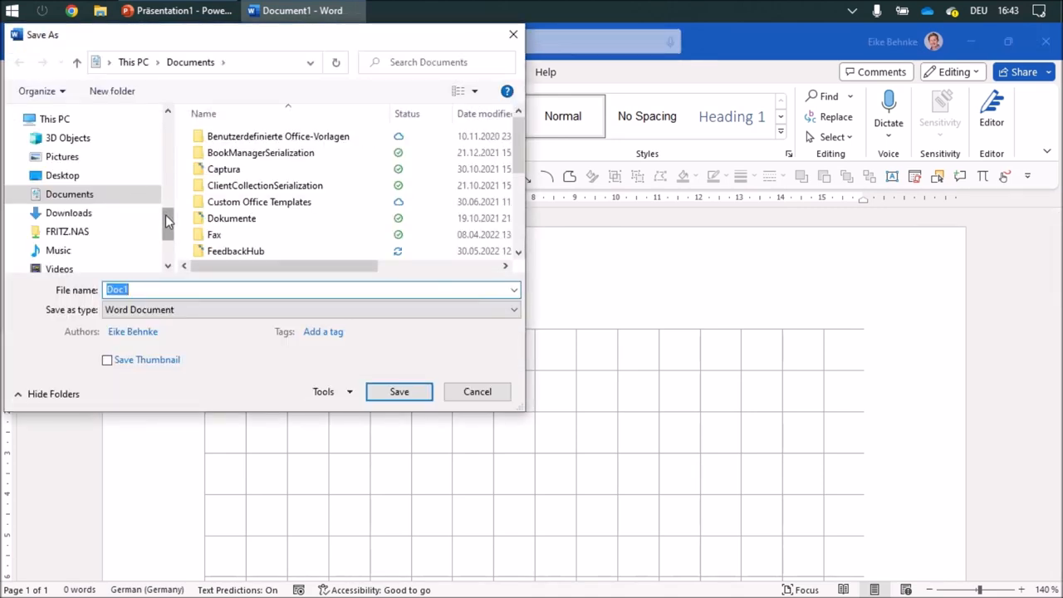
click(63, 175)
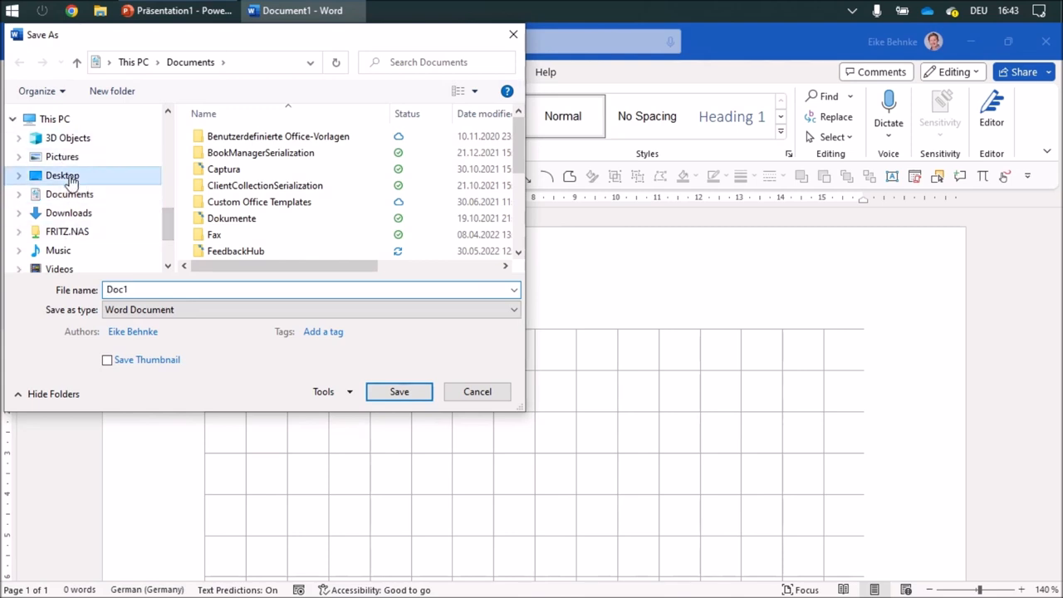
click(63, 175)
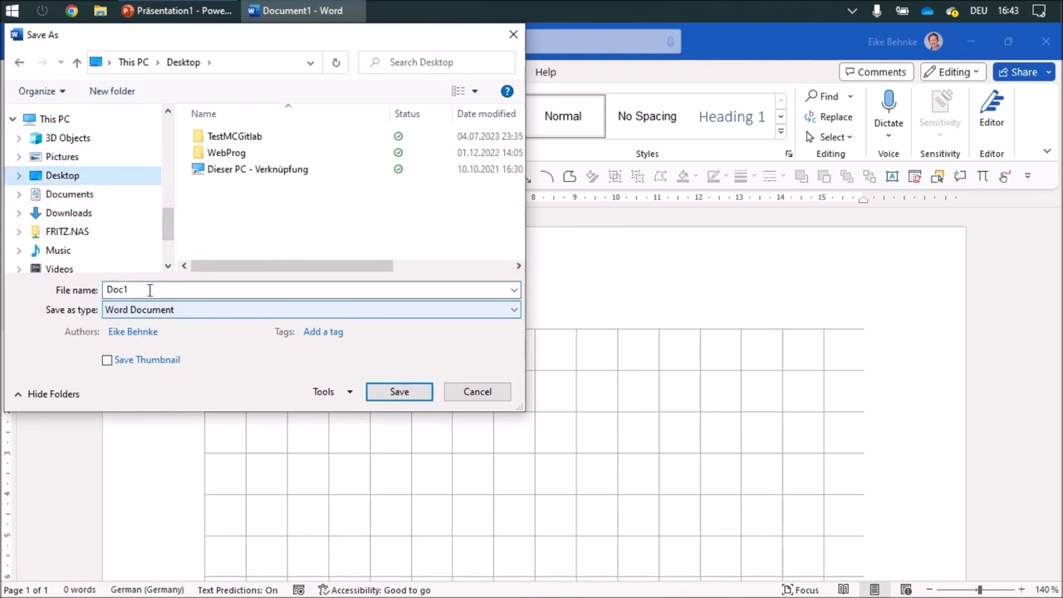
text(milli)
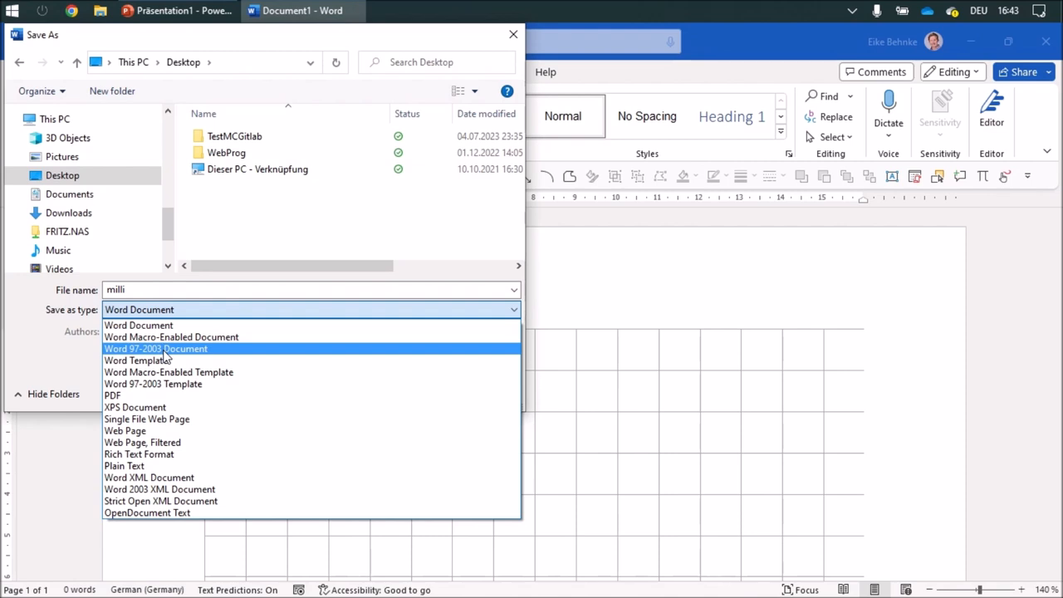
click(155, 348)
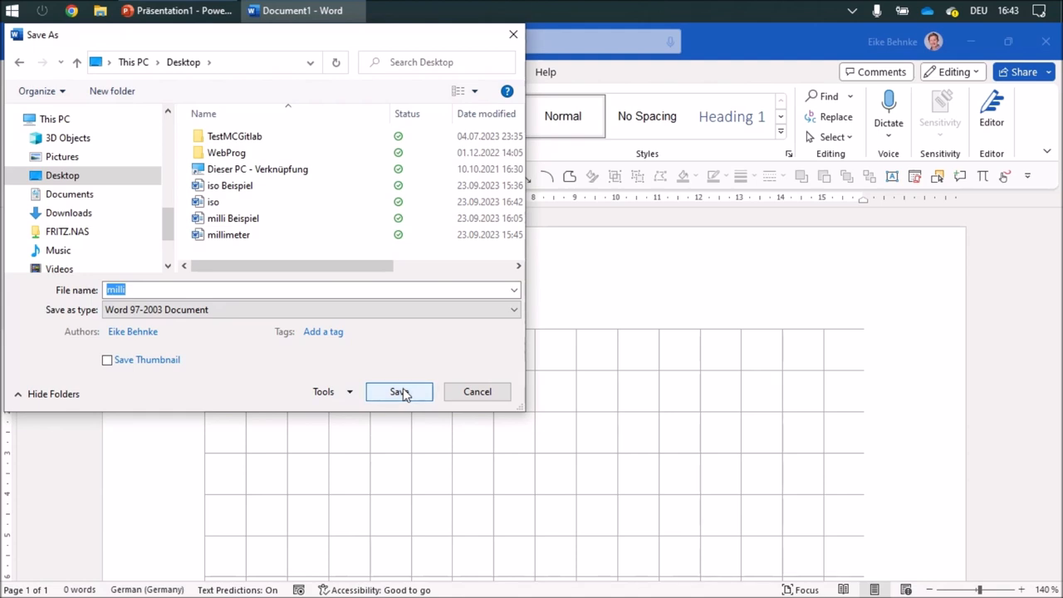
click(399, 391)
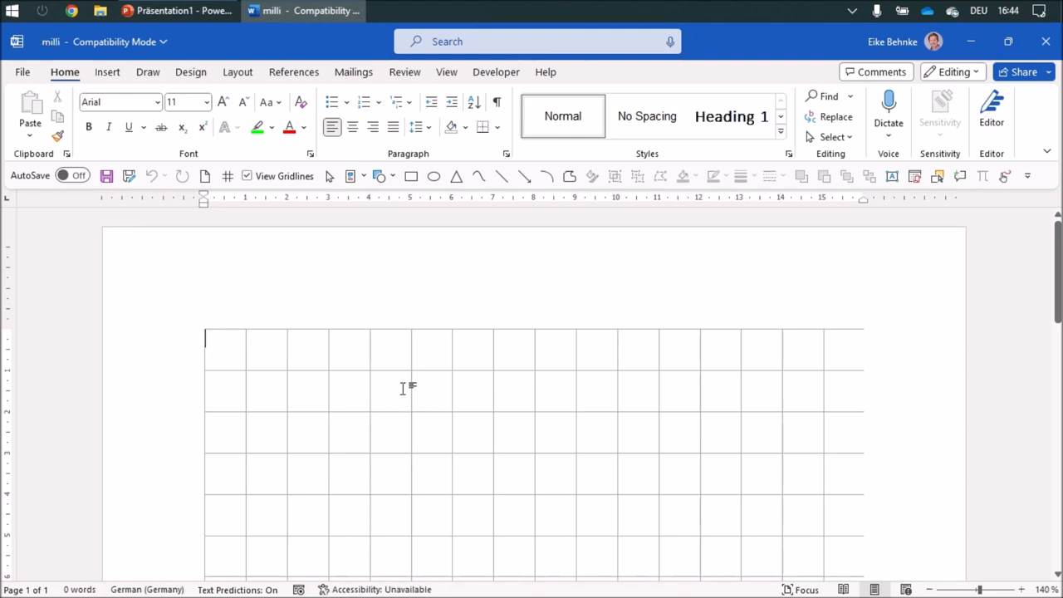
mouse_move(502, 380)
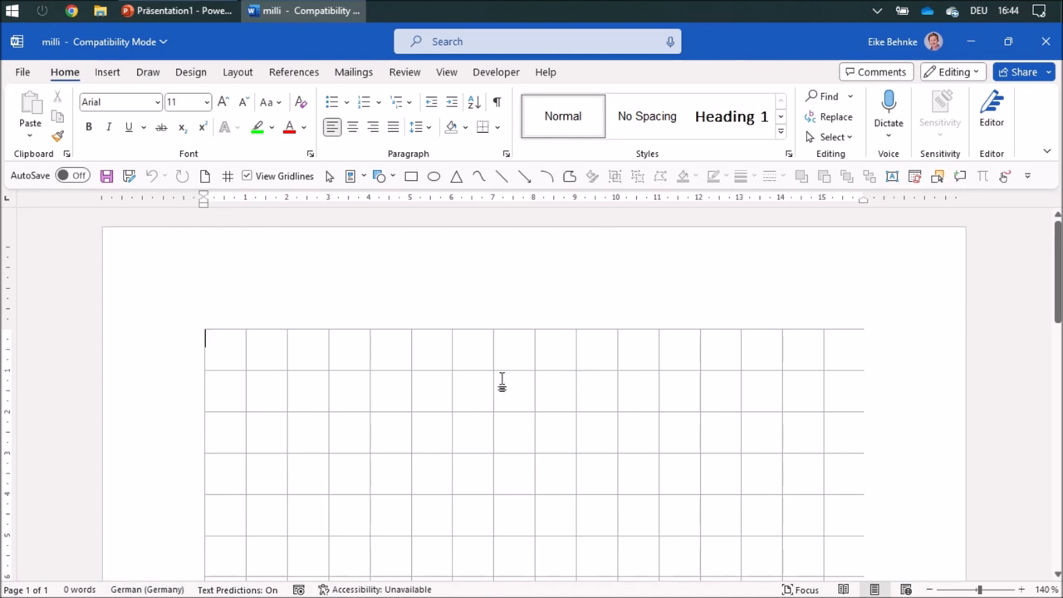
mouse_move(508, 413)
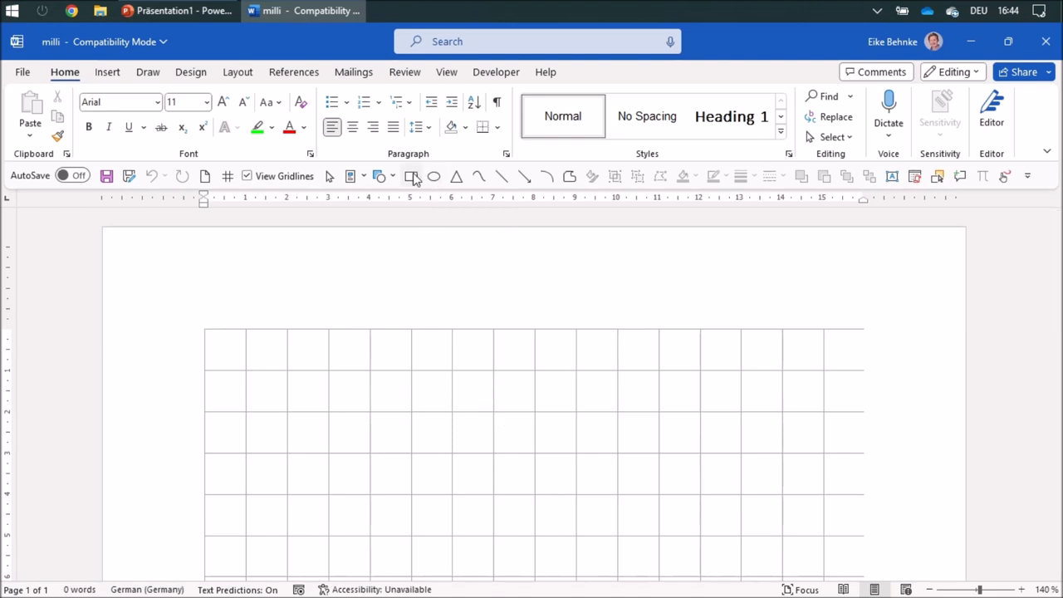
Draw a rectangle at the top left and size it to 10 cm by 10 cm.
drag(206, 332, 391, 430)
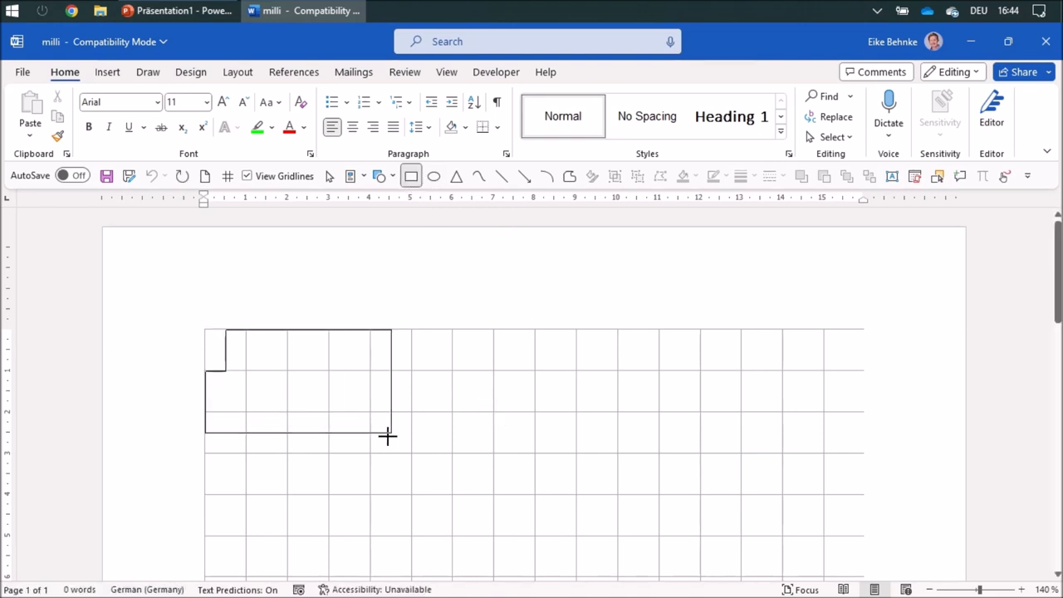
drag(205, 329, 411, 452)
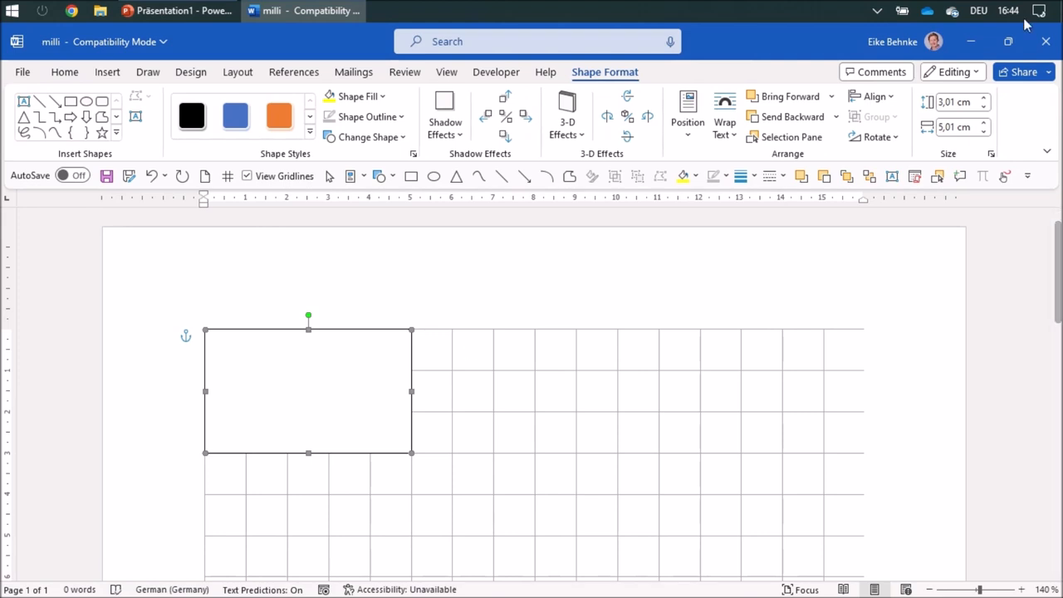
triple_click(955, 101)
text(10)
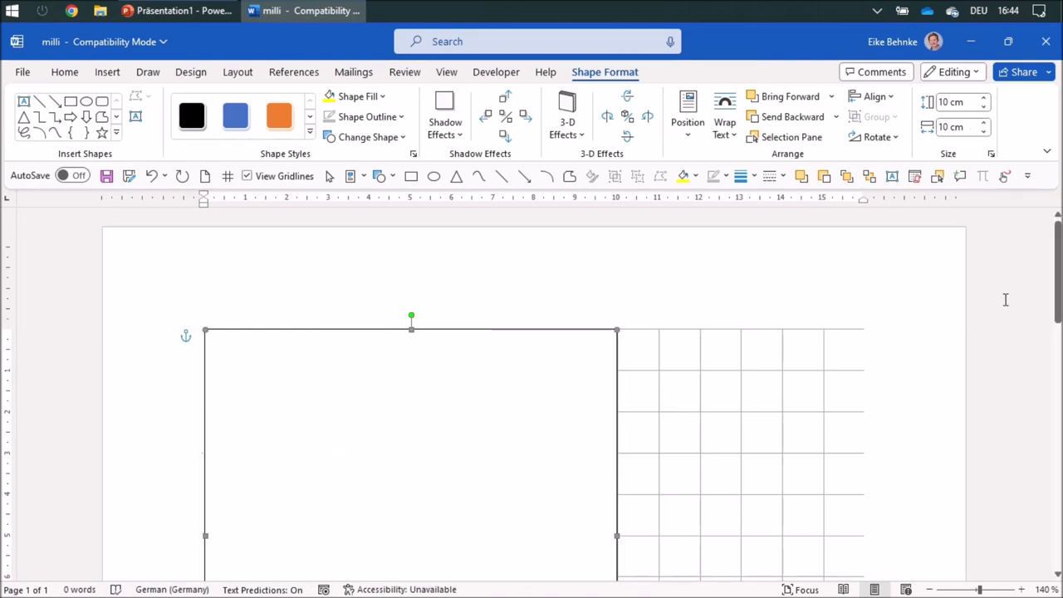
scroll(down, 3)
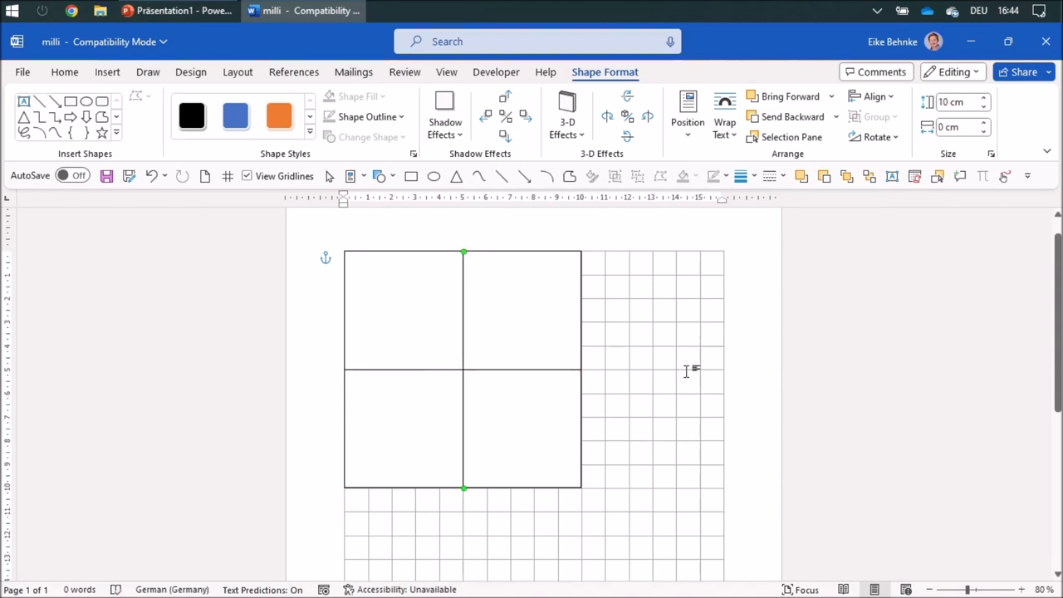
mouse_move(604, 430)
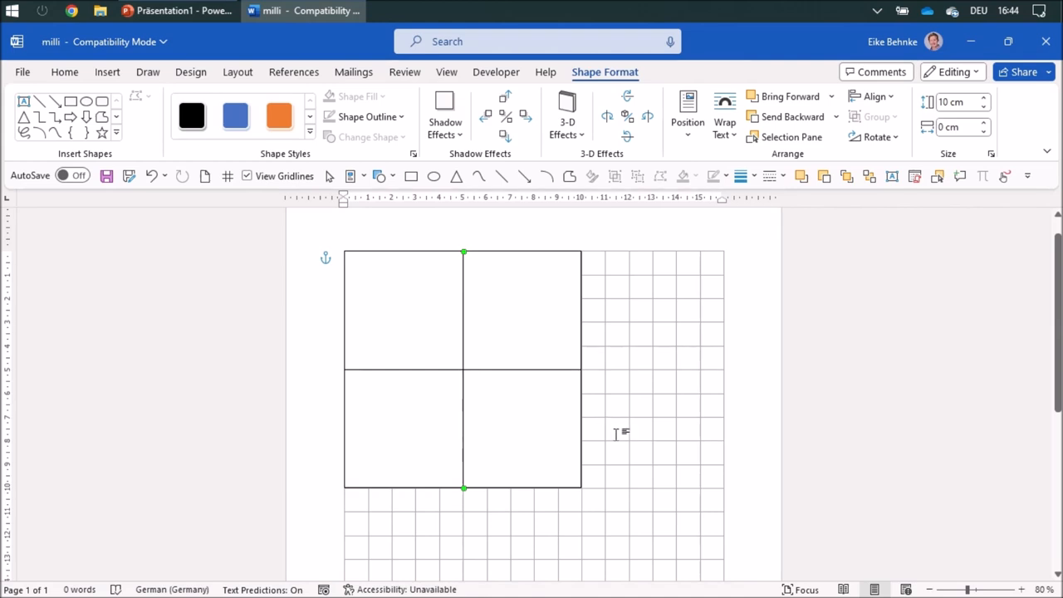
mouse_move(472, 299)
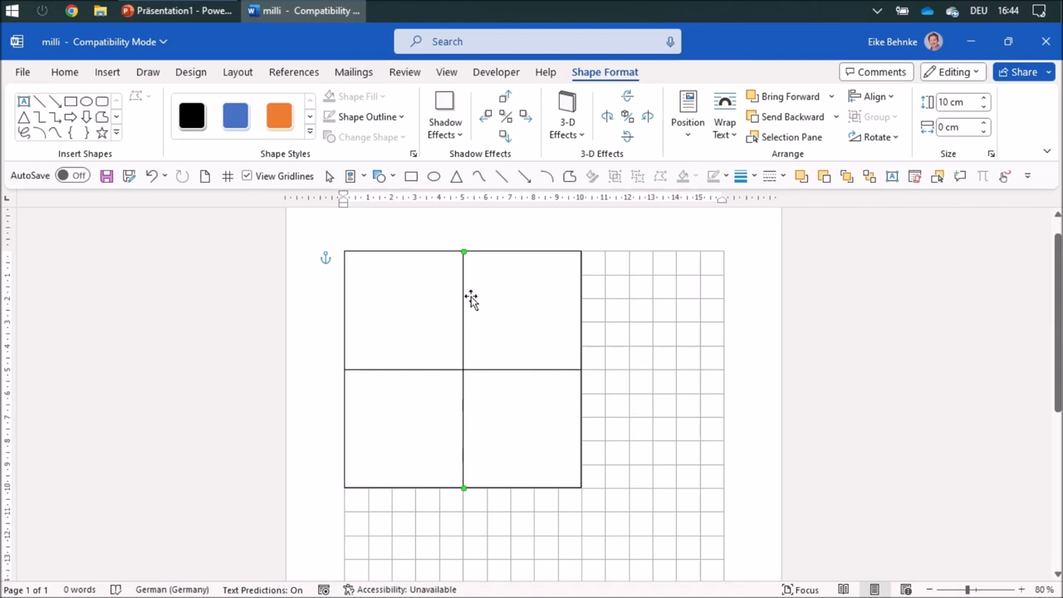
Reduce the vertical centre line's weight to 0.5 pt via Format AutoShape.
right_click(471, 299)
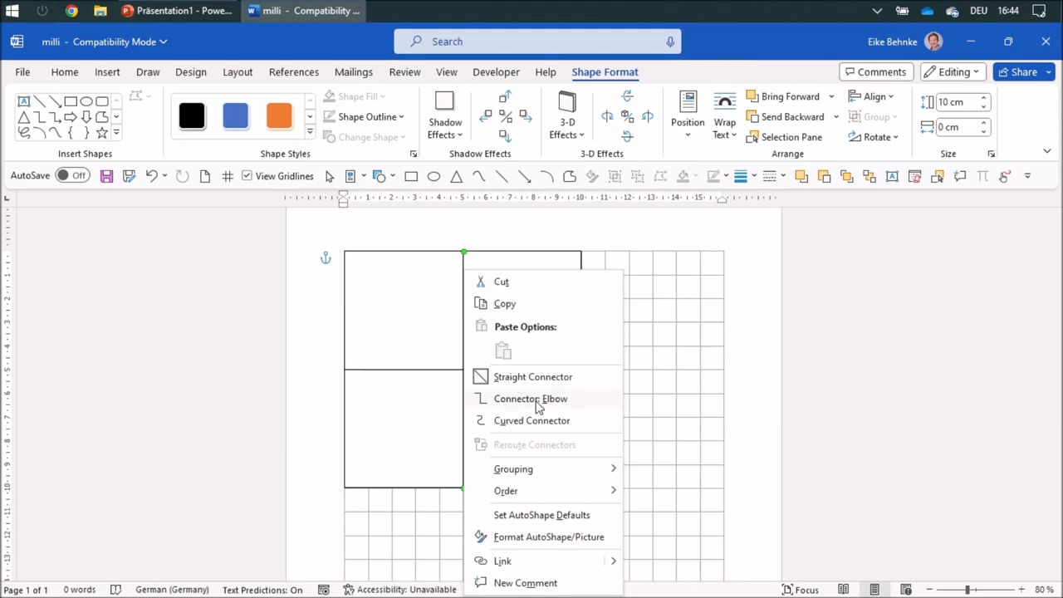
click(549, 536)
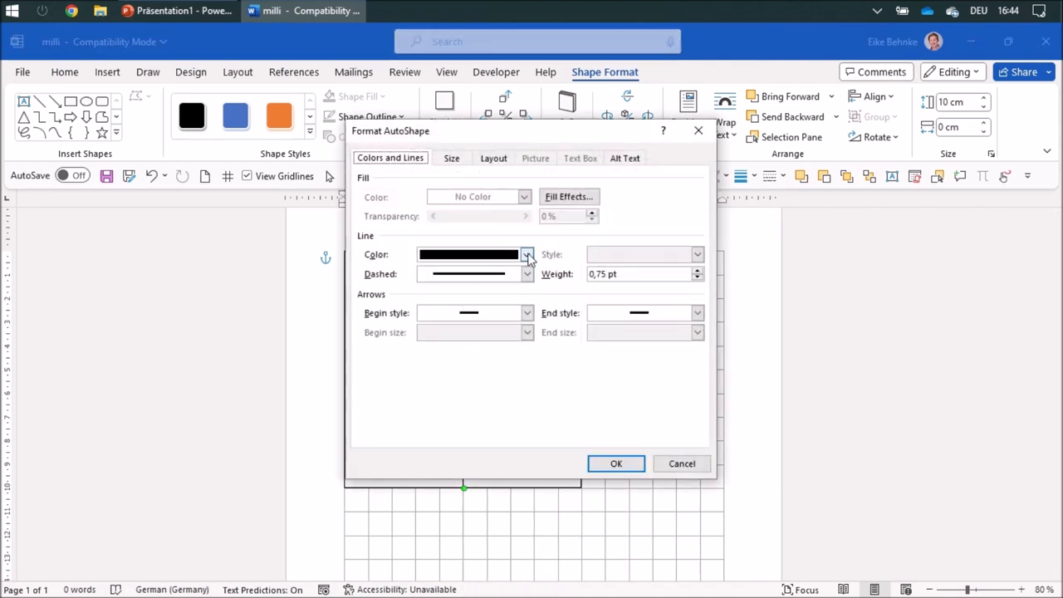
click(698, 278)
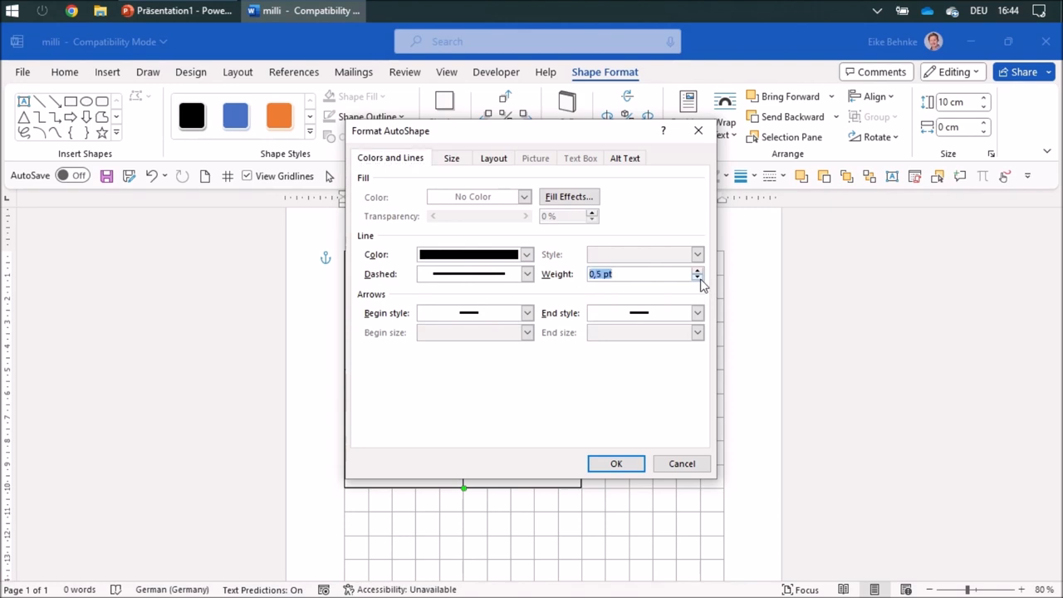
mouse_move(624, 441)
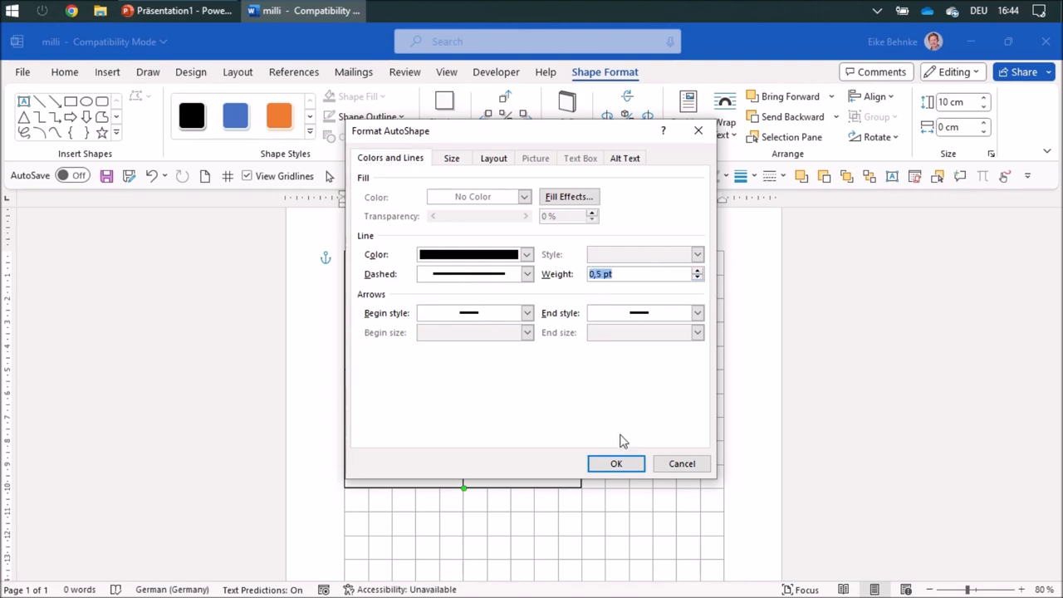
click(616, 463)
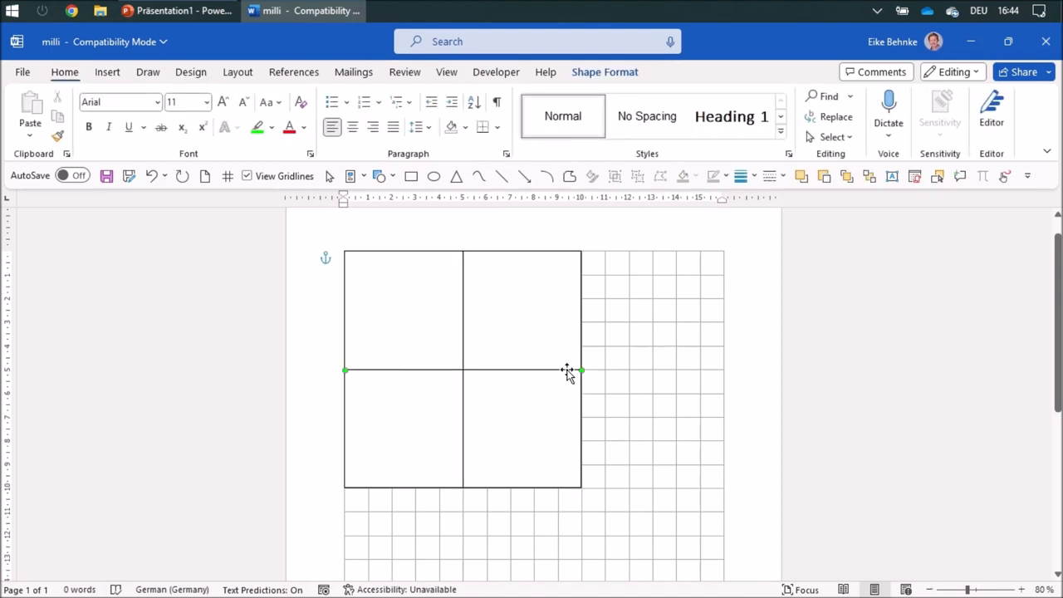
Give the horizontal centre line the same 0.5 pt weight.
click(605, 71)
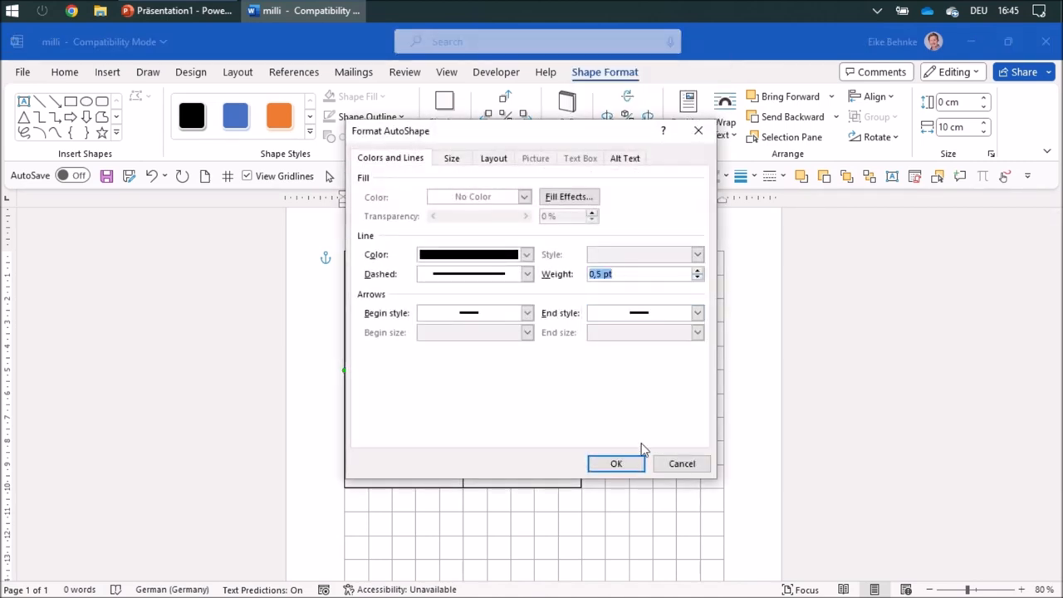
click(617, 463)
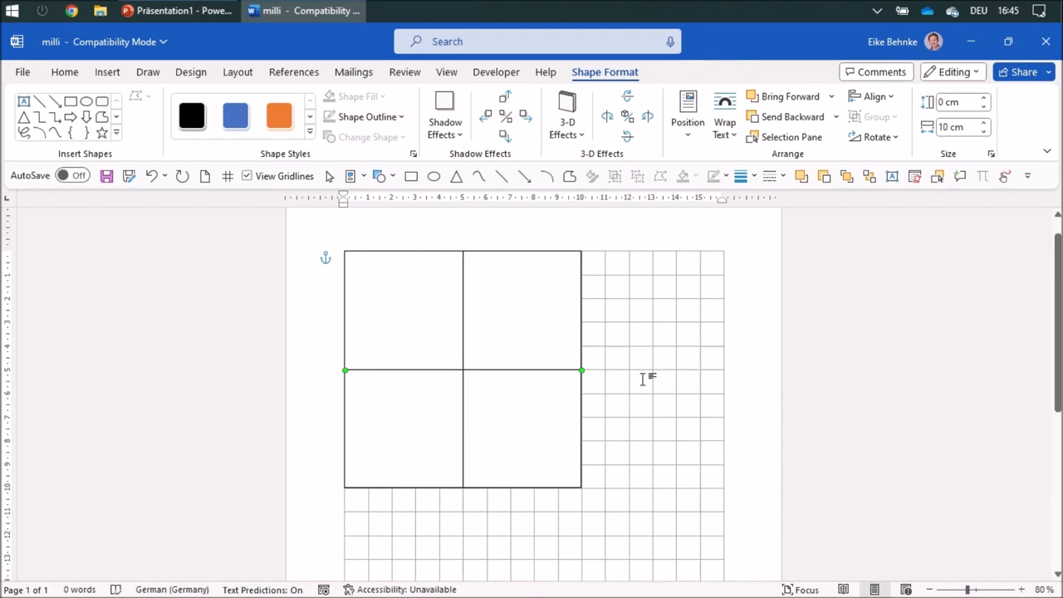
mouse_move(460, 270)
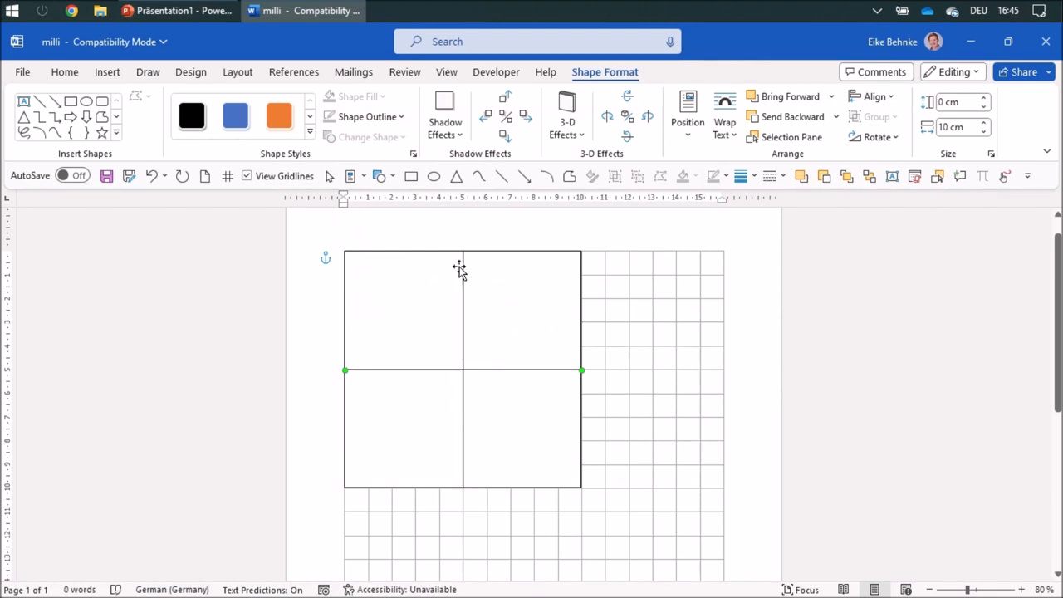
mouse_move(618, 307)
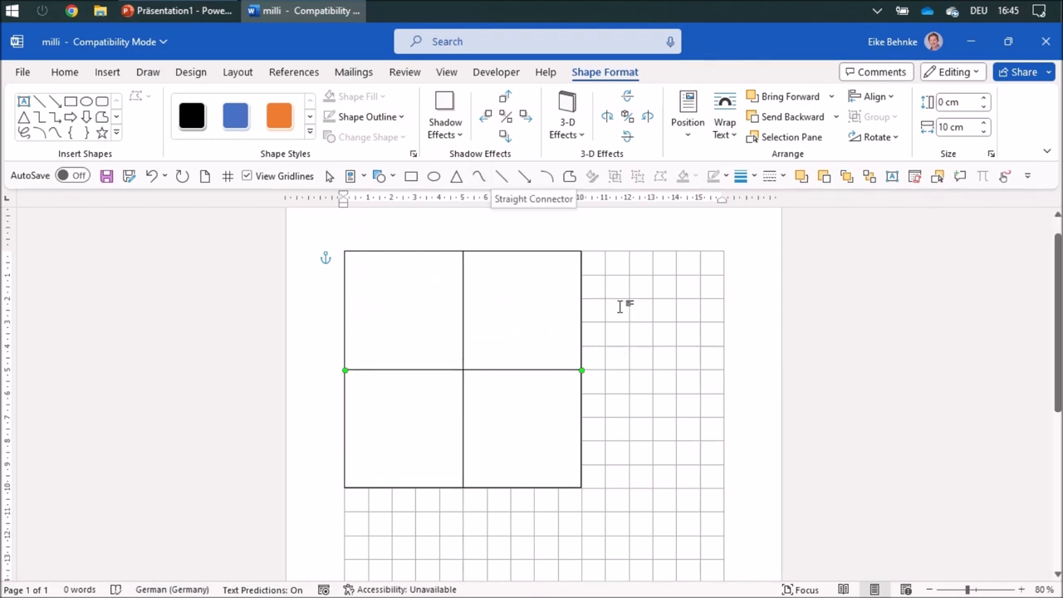
Draw a straight horizontal line below the square and thin it to 0.25 pt.
scroll(down, 3)
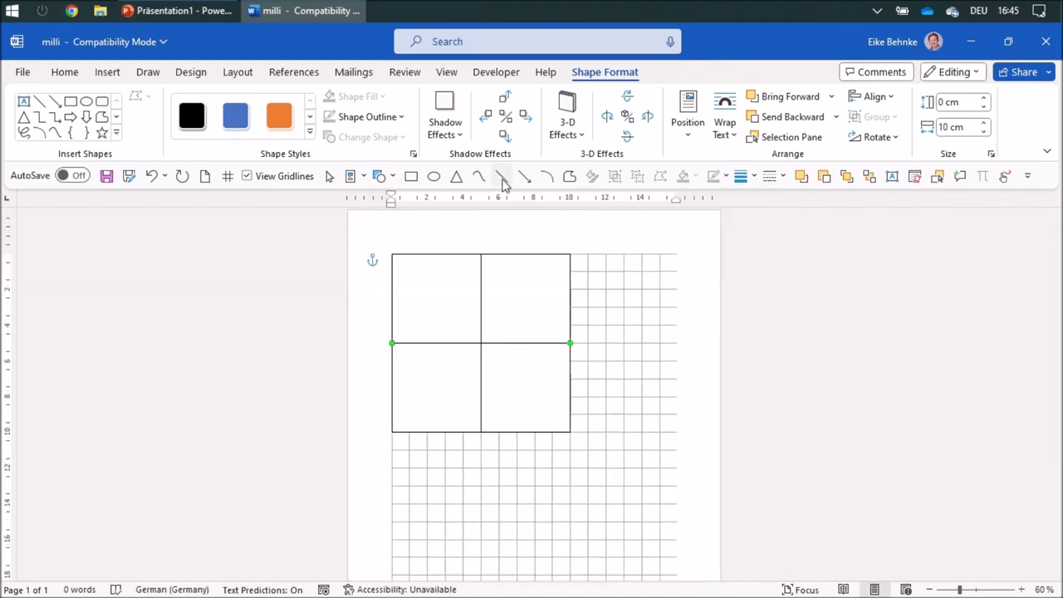
click(502, 175)
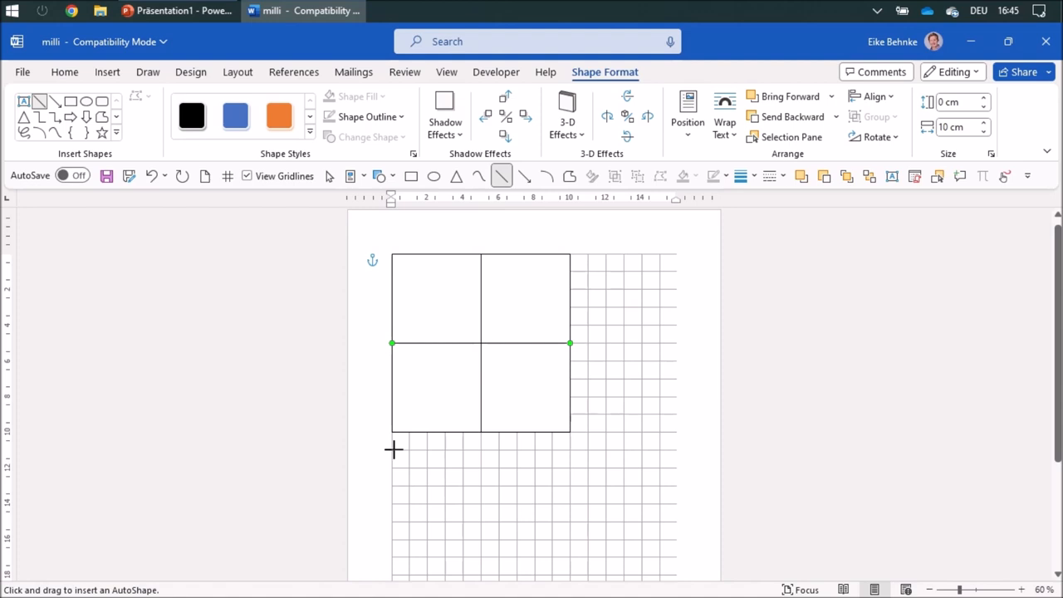
drag(393, 451, 572, 453)
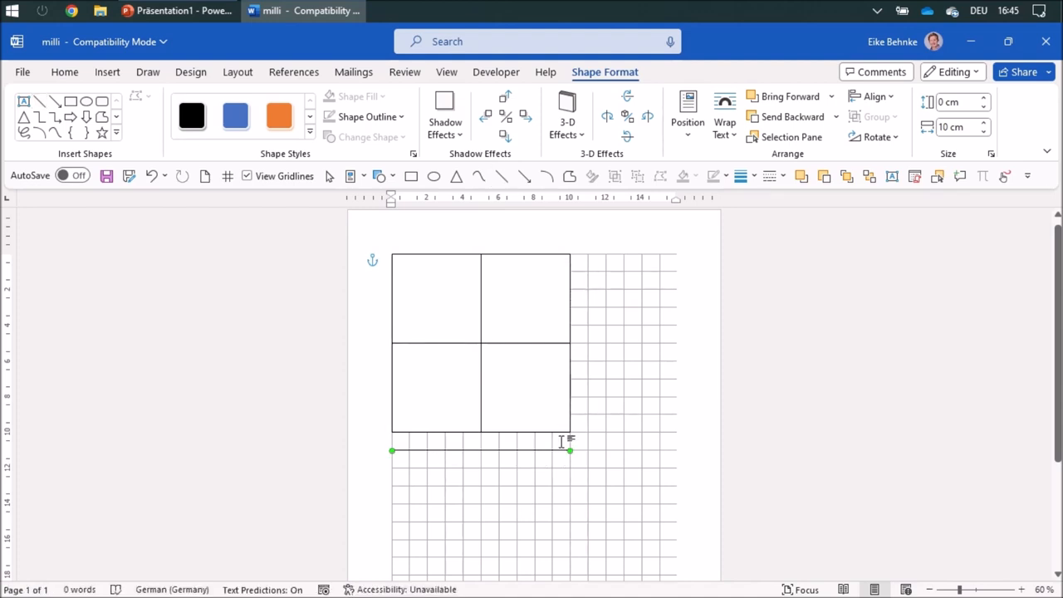
mouse_move(536, 457)
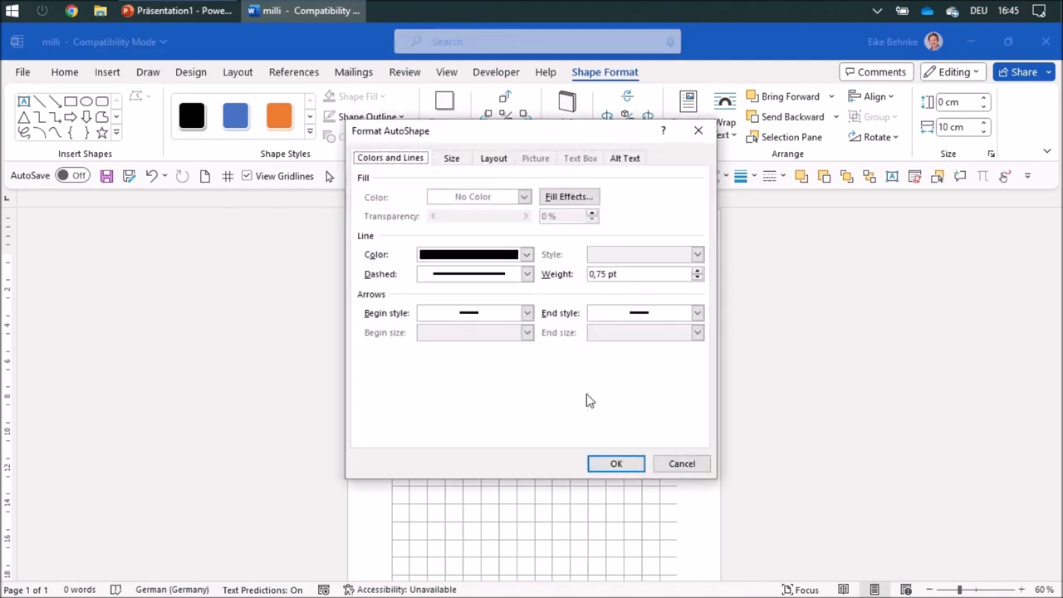
click(698, 278)
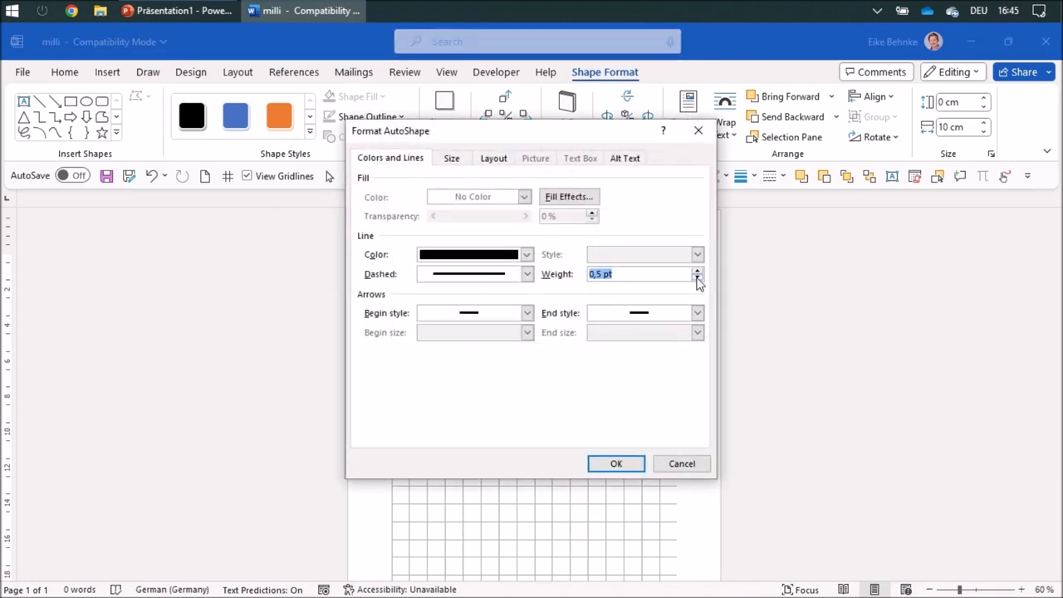
click(698, 278)
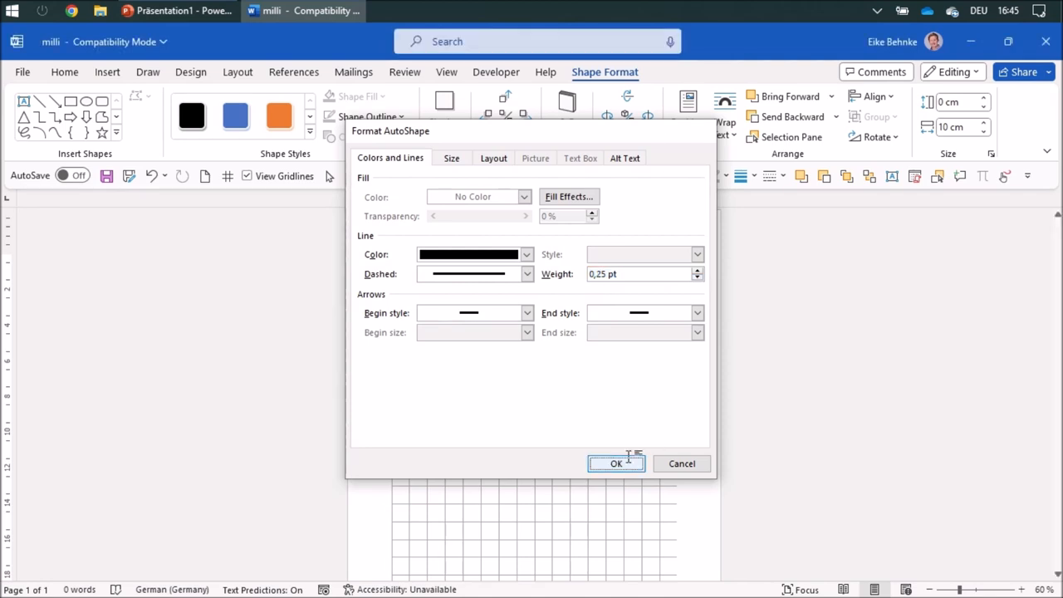
click(617, 463)
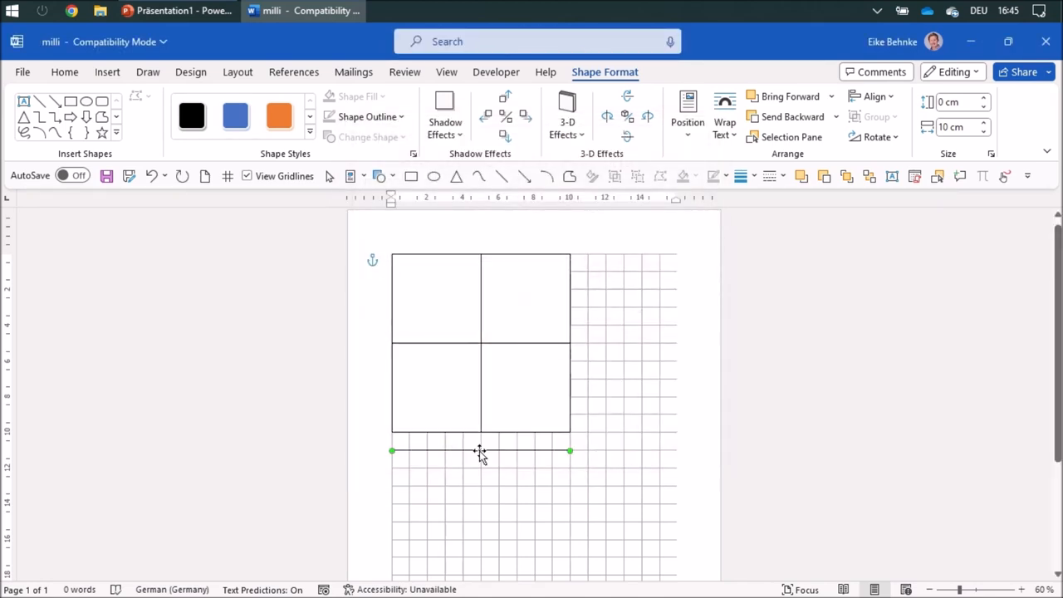
Ctrl+drag three copies of the thin line, each 1 cm lower.
drag(480, 451, 480, 470)
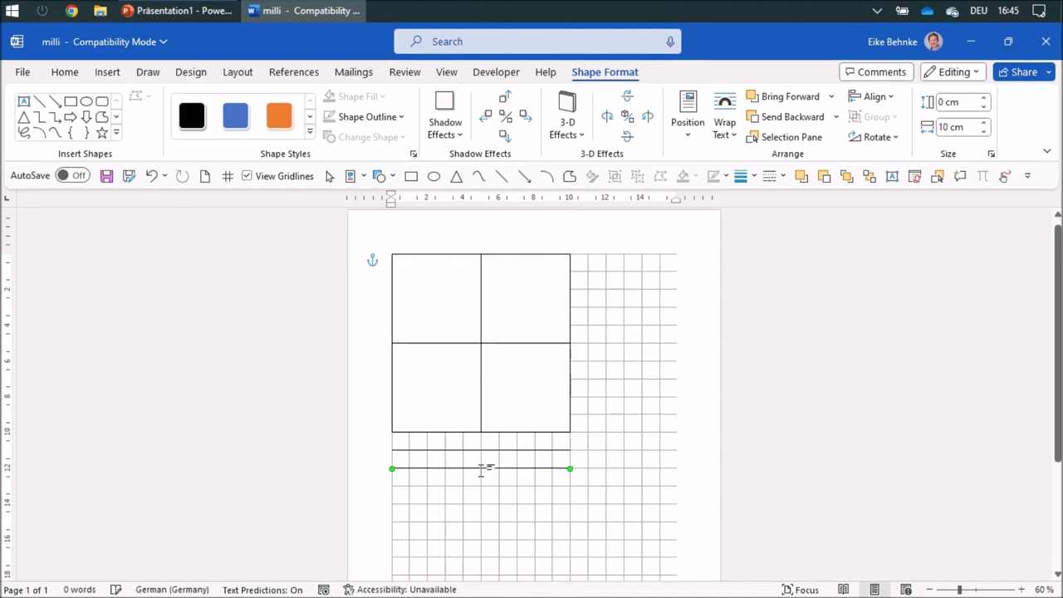
drag(482, 470, 482, 486)
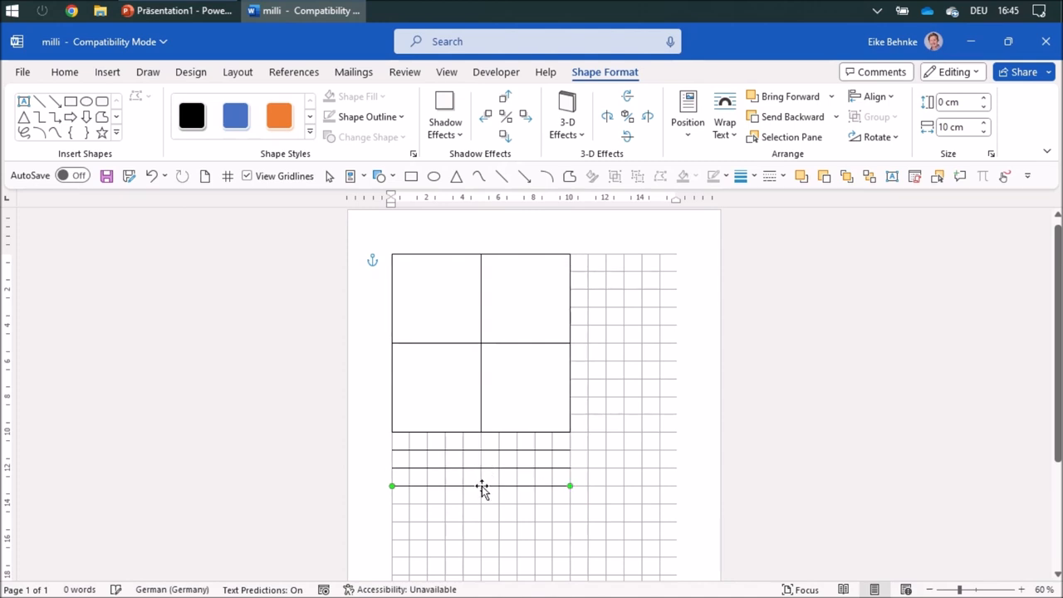
drag(482, 486, 482, 502)
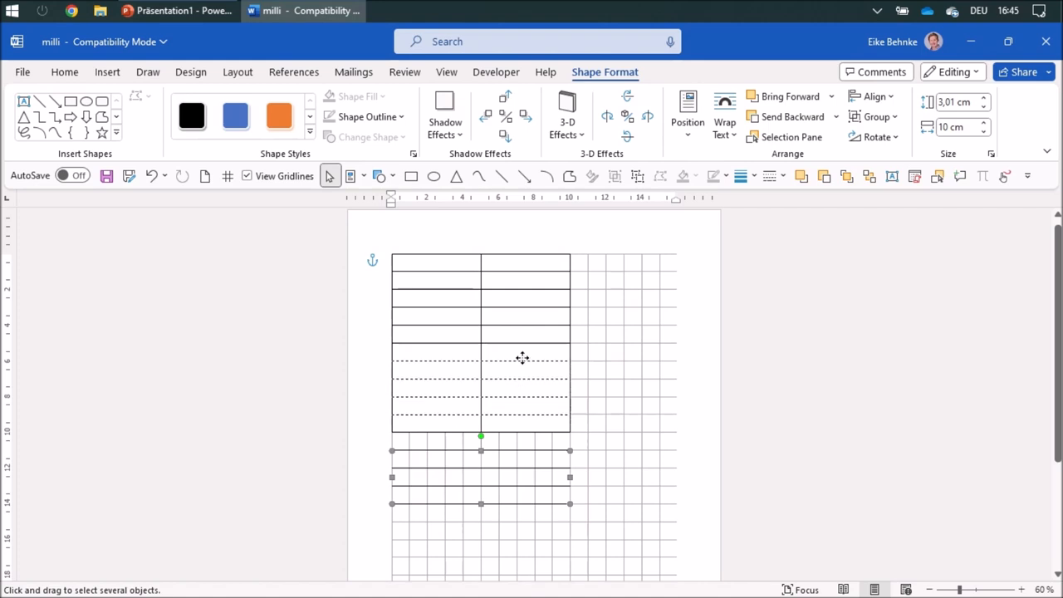
mouse_move(525, 367)
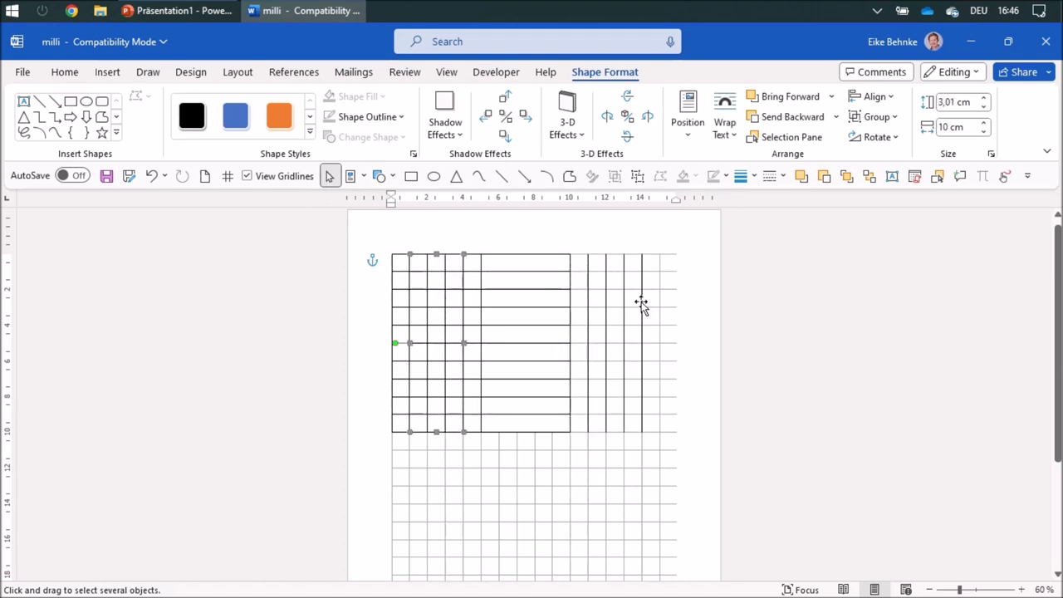
Move the vertical line copies into the square to complete the 1 cm cell grid, then deselect.
drag(641, 302, 559, 298)
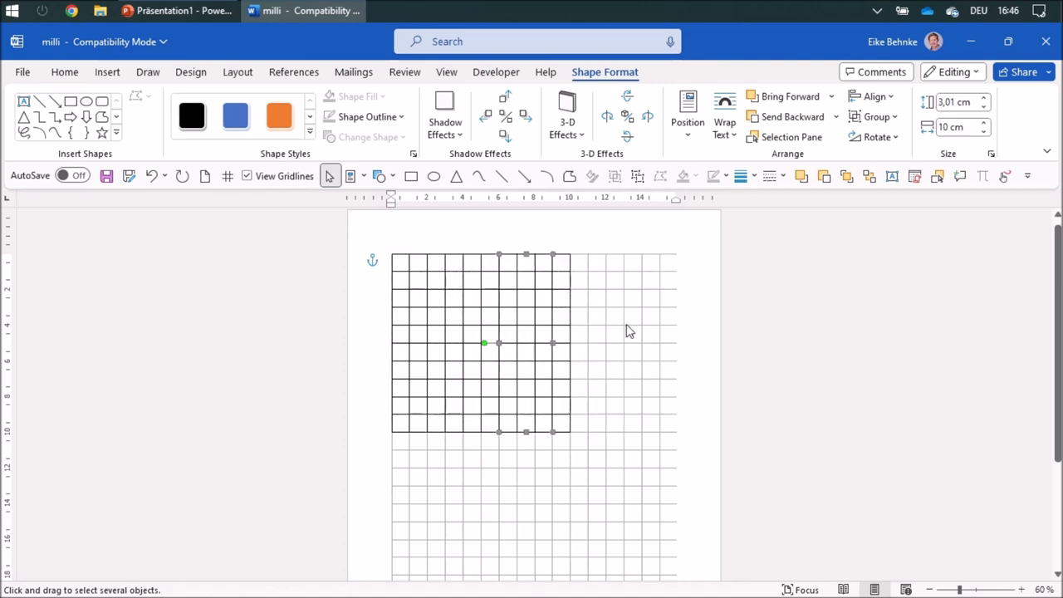
click(601, 291)
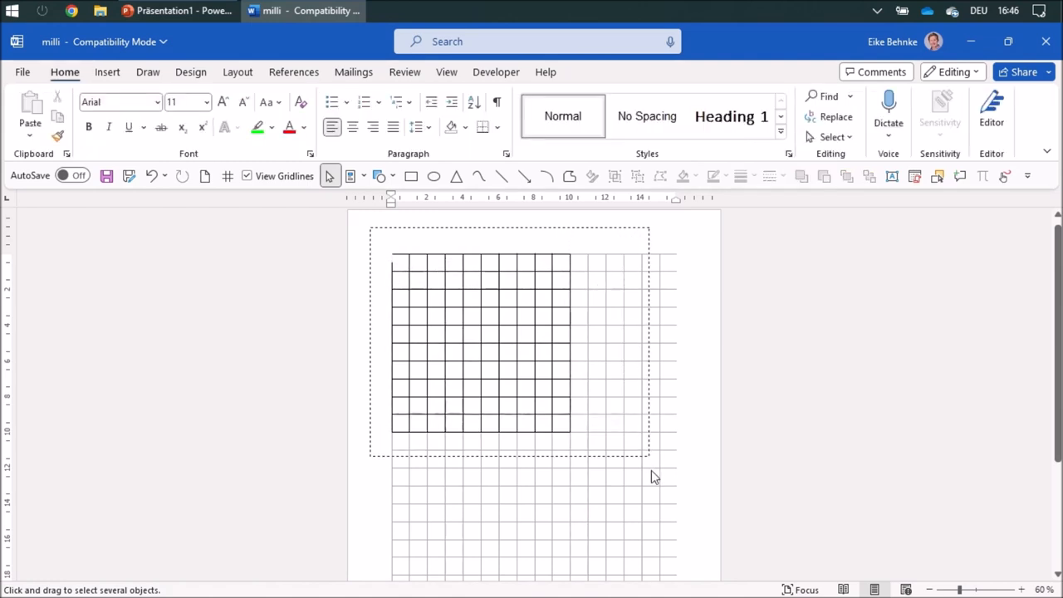
Select all grid lines and recolour them gray in Format Object.
click(480, 343)
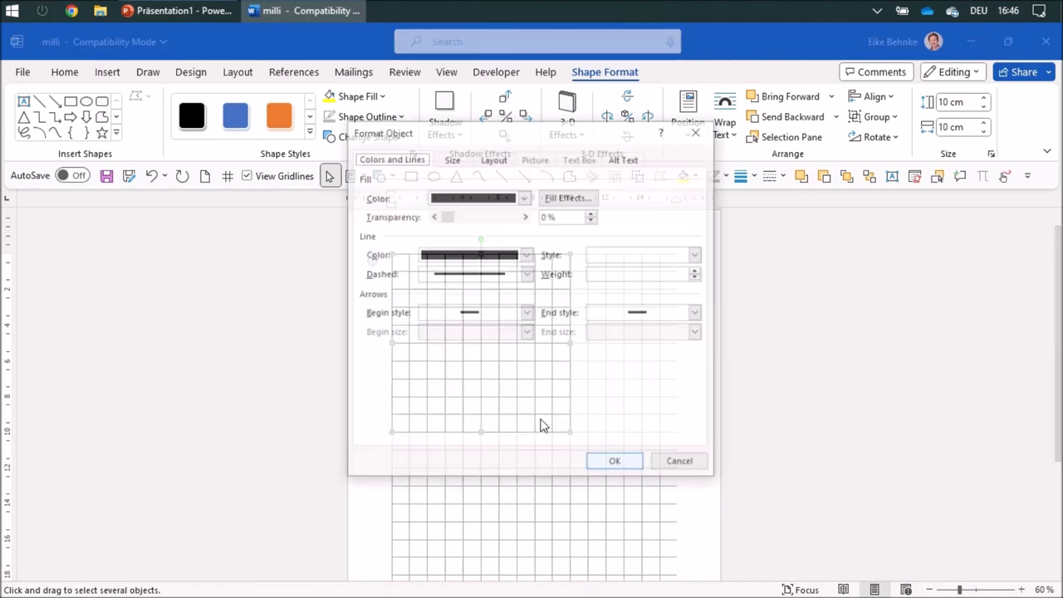
click(526, 254)
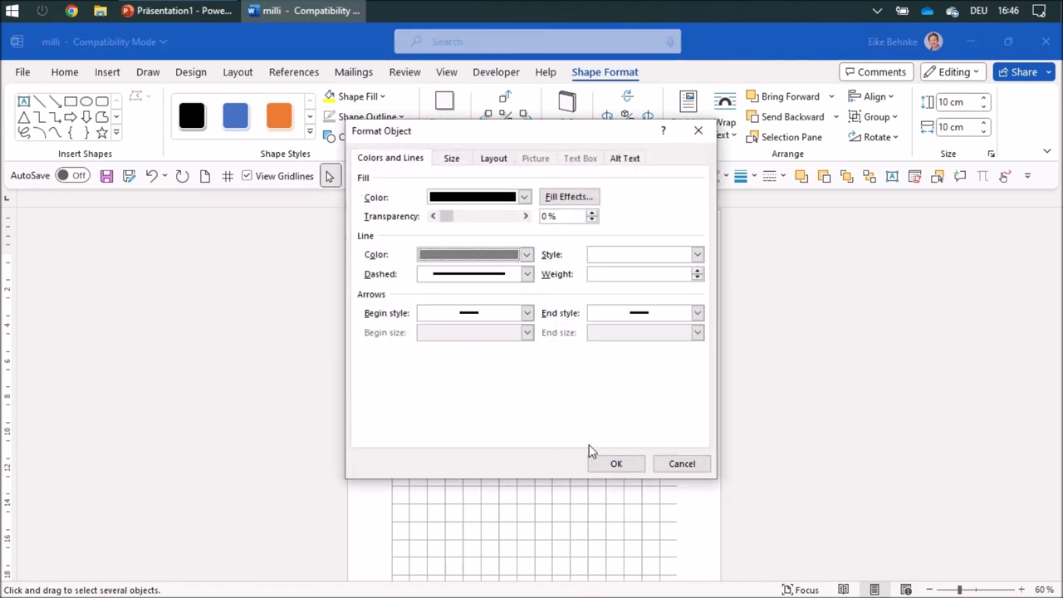
click(617, 463)
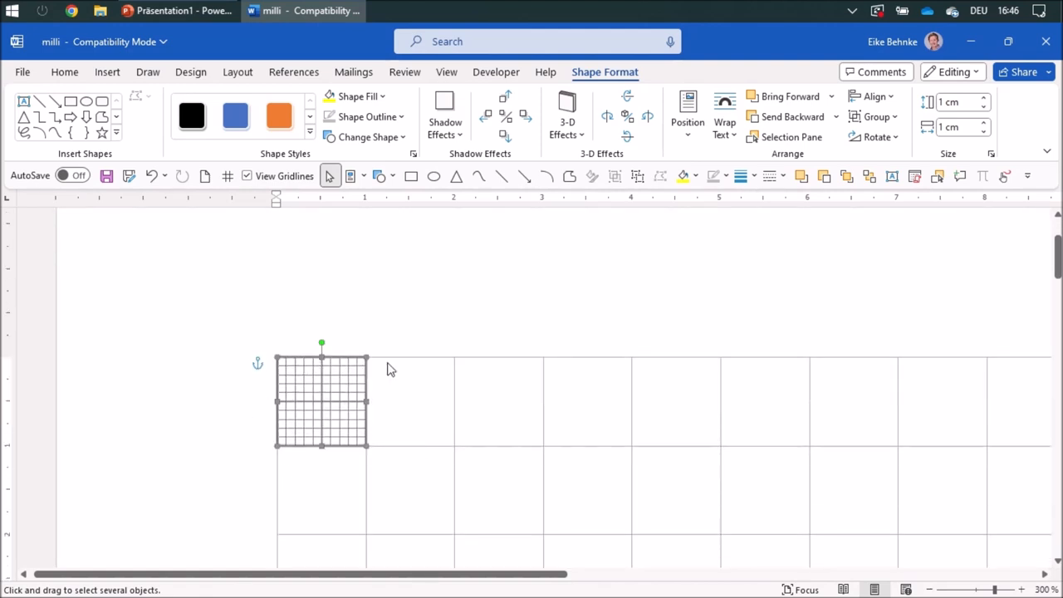
mouse_move(353, 407)
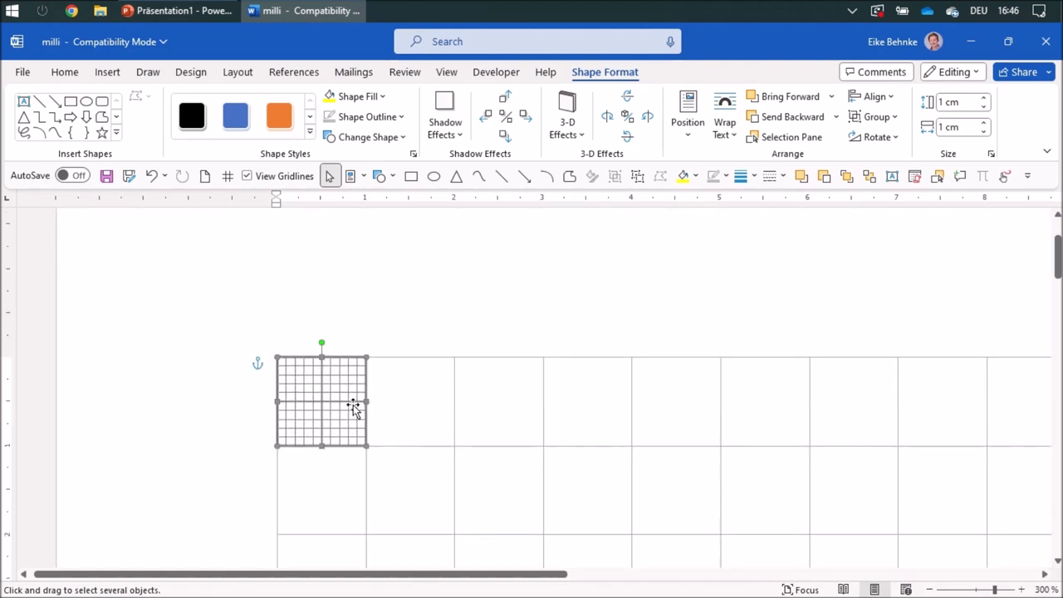
mouse_move(336, 413)
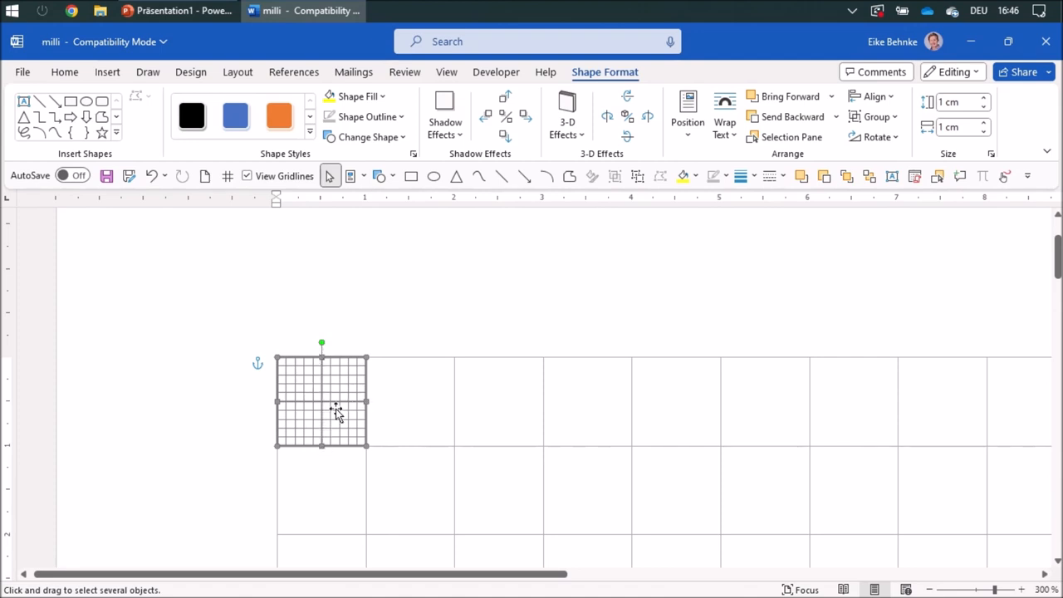
mouse_move(327, 401)
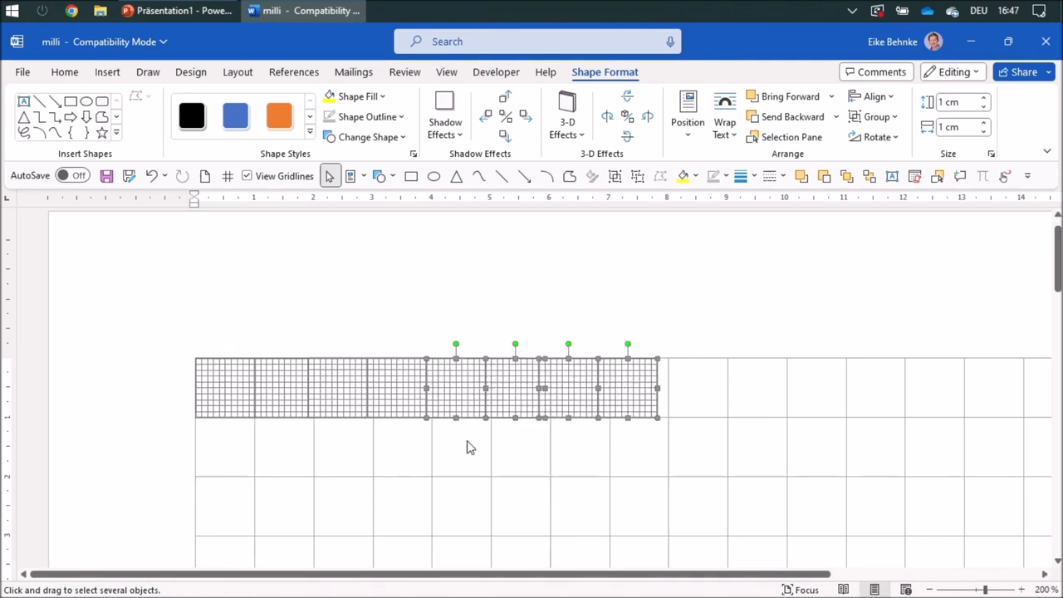
mouse_move(262, 324)
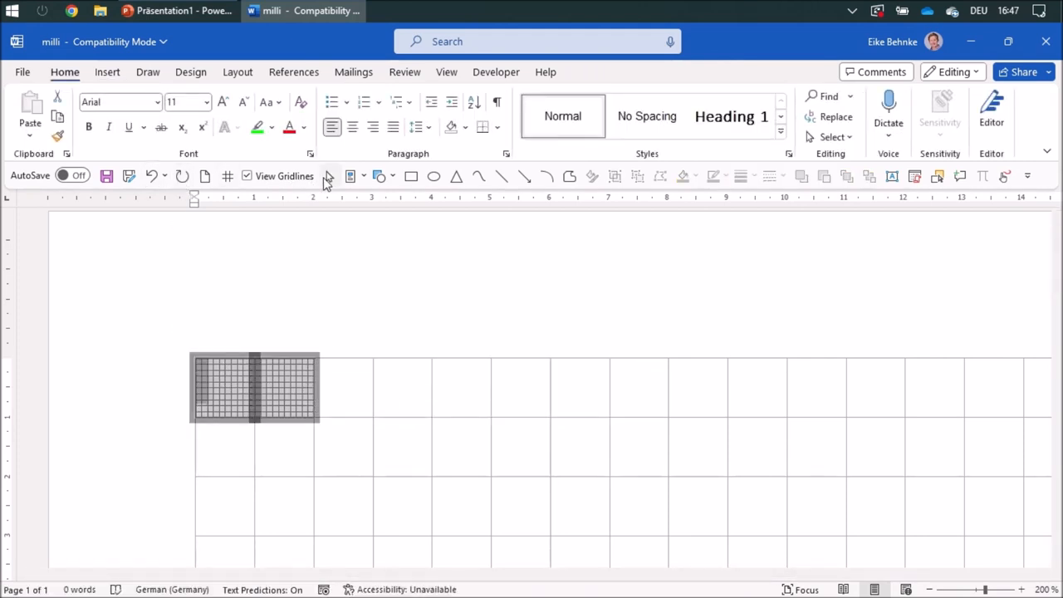
Switch to Select Objects to marquee-select the row of tiles.
click(254, 388)
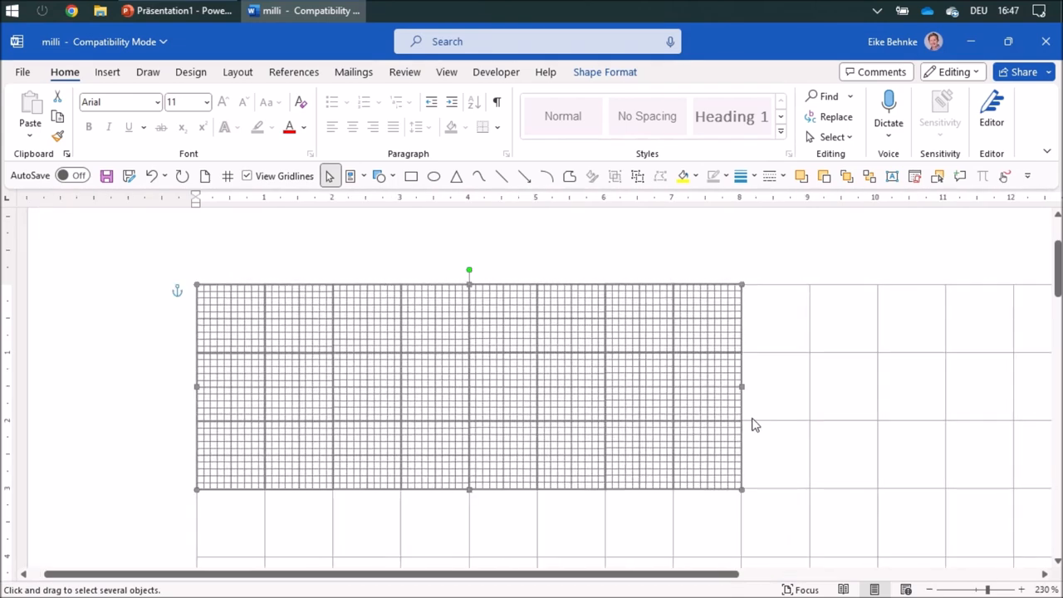
mouse_move(710, 336)
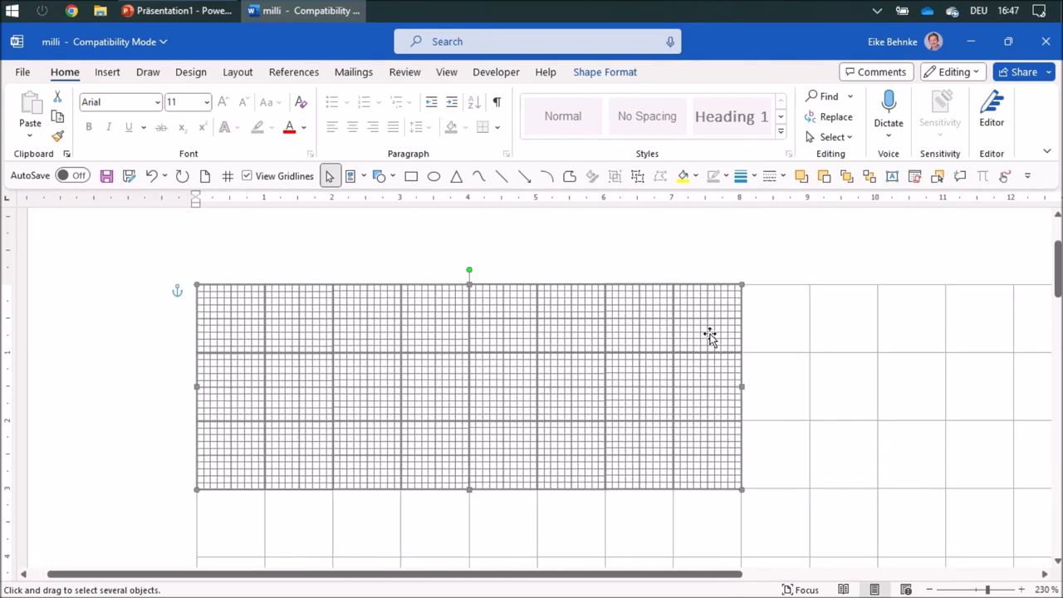
mouse_move(785, 368)
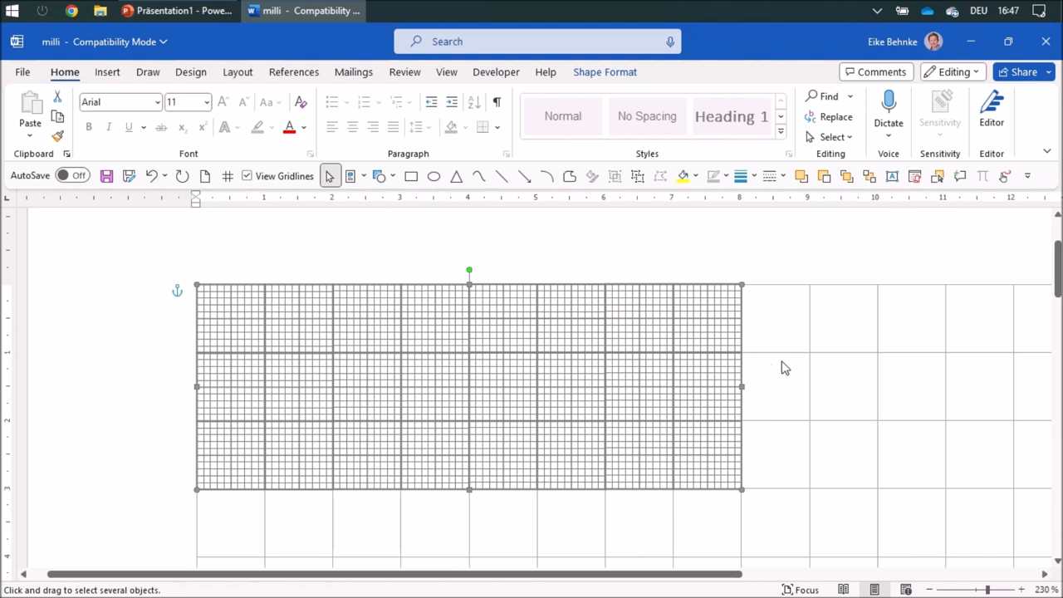
mouse_move(519, 324)
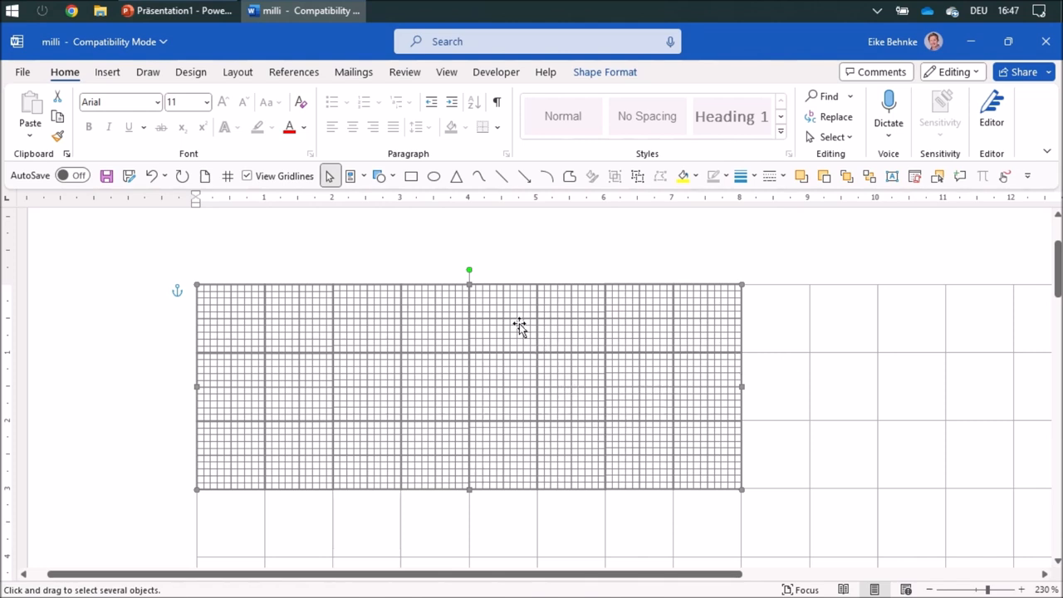
mouse_move(619, 324)
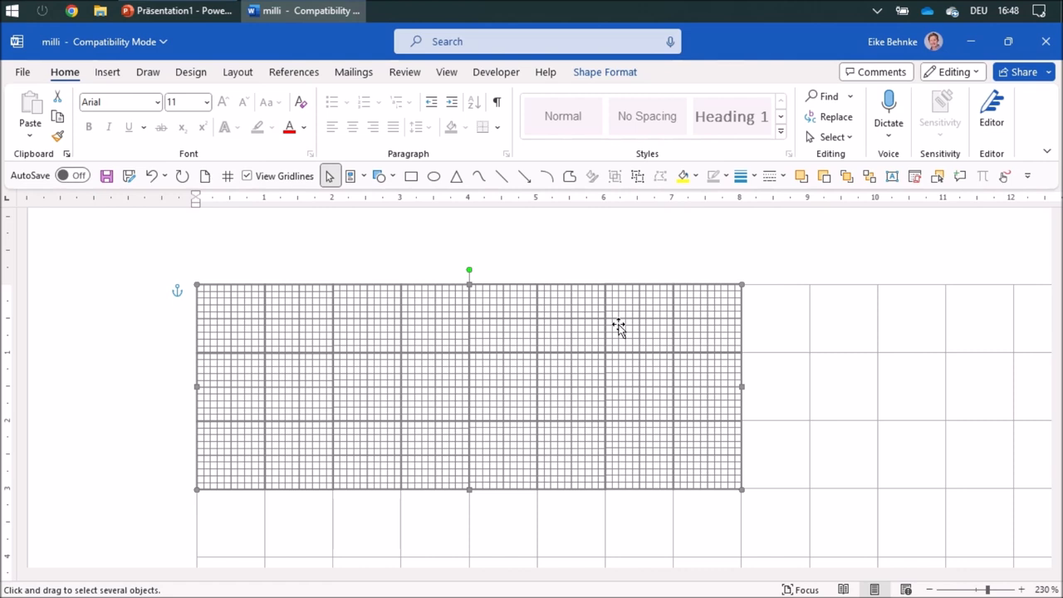
mouse_move(554, 7)
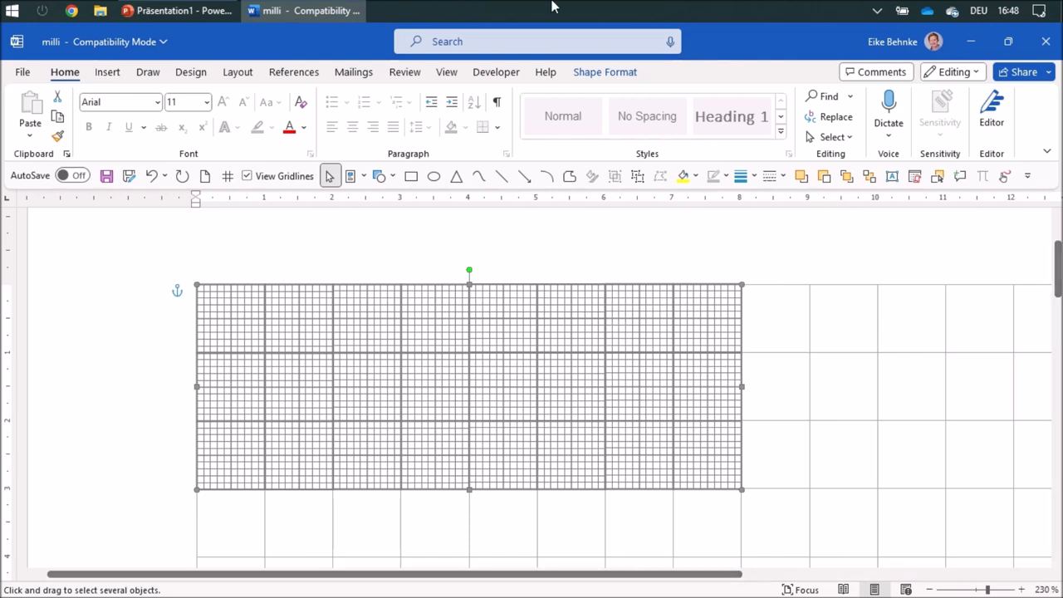